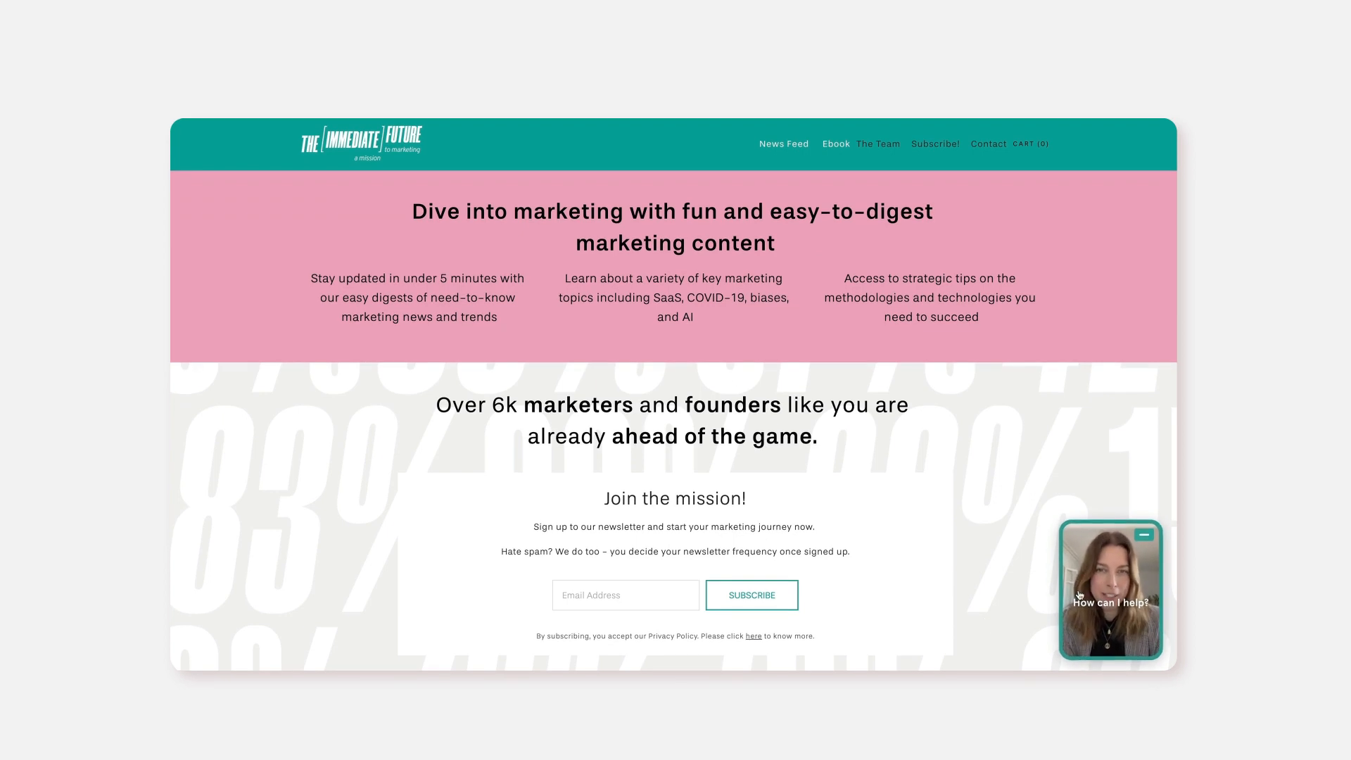
Answer the homepage's floating VideoAsk widget by choosing 'Download the e-book'.
click(1111, 593)
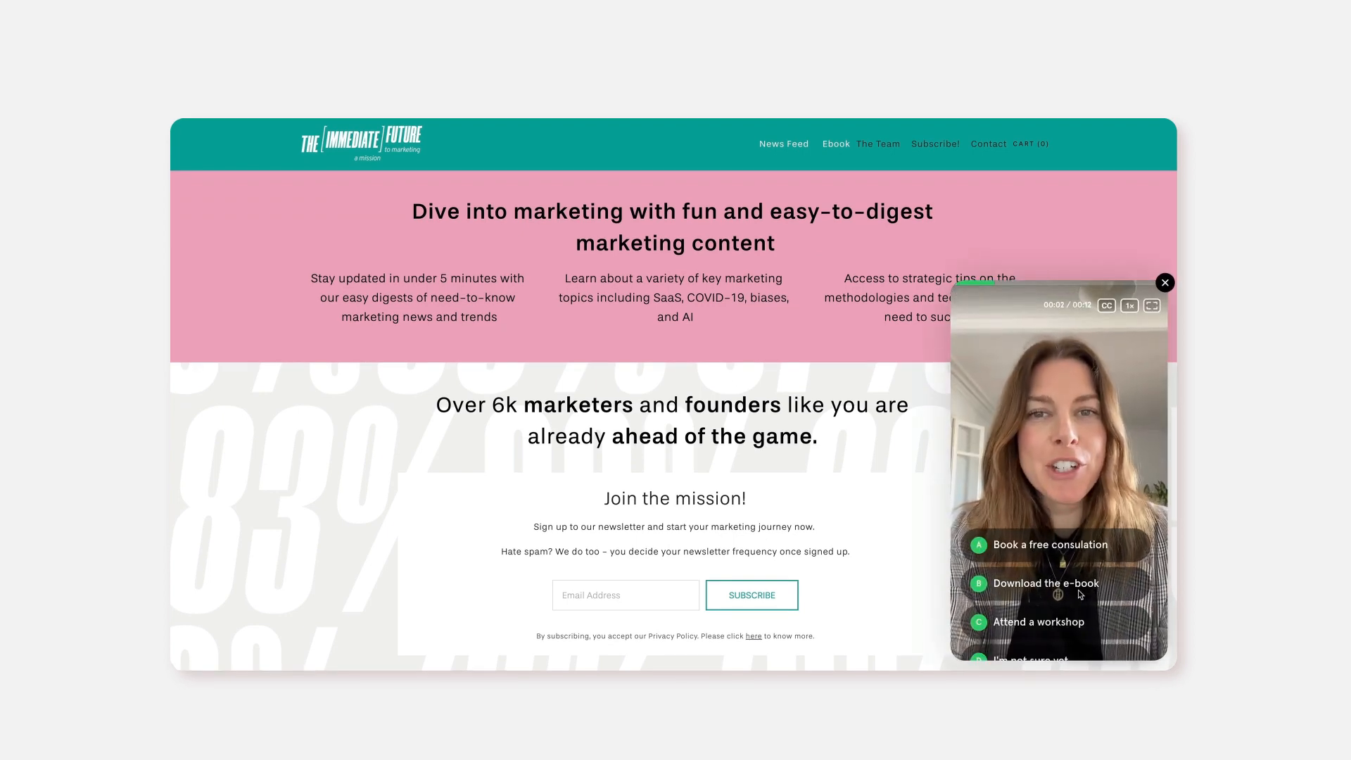
click(1153, 305)
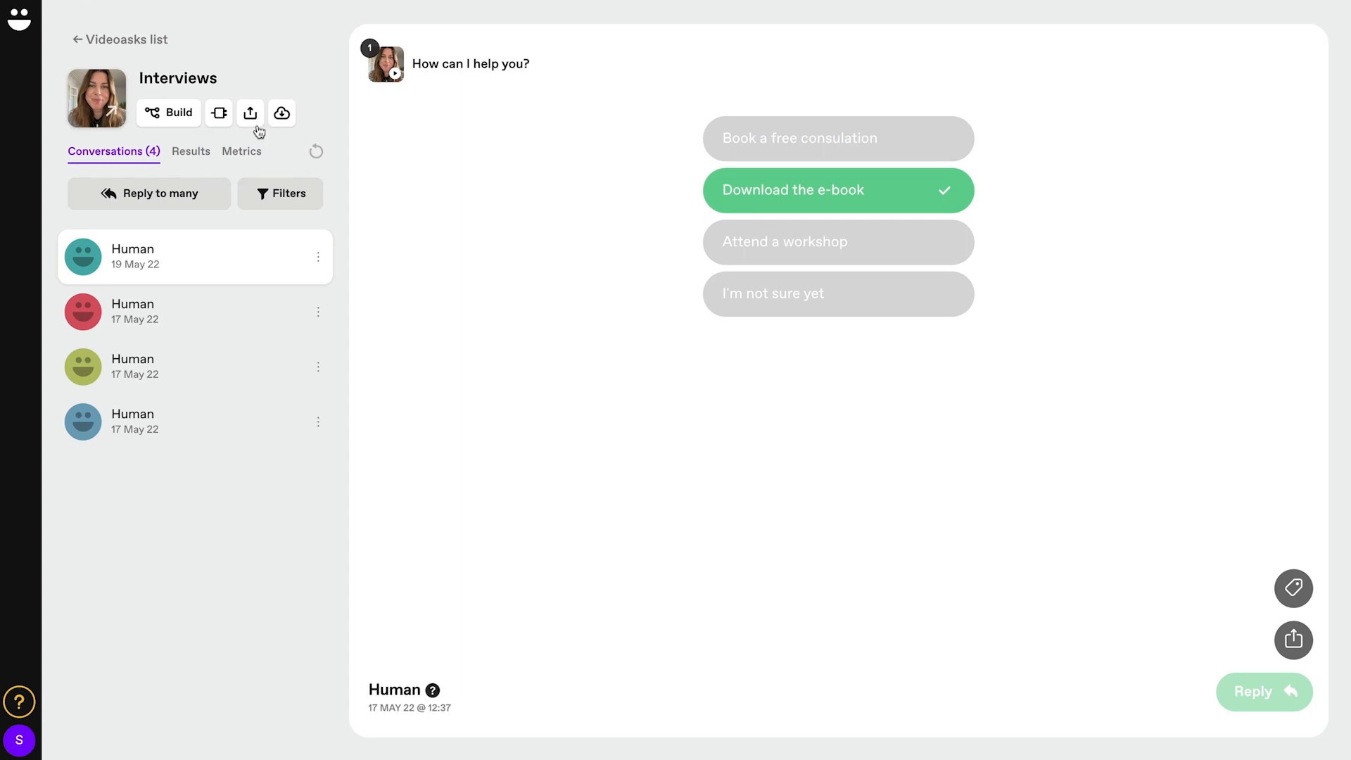
Share the Interviews videoask as a website embed using the floating Widget type.
click(250, 112)
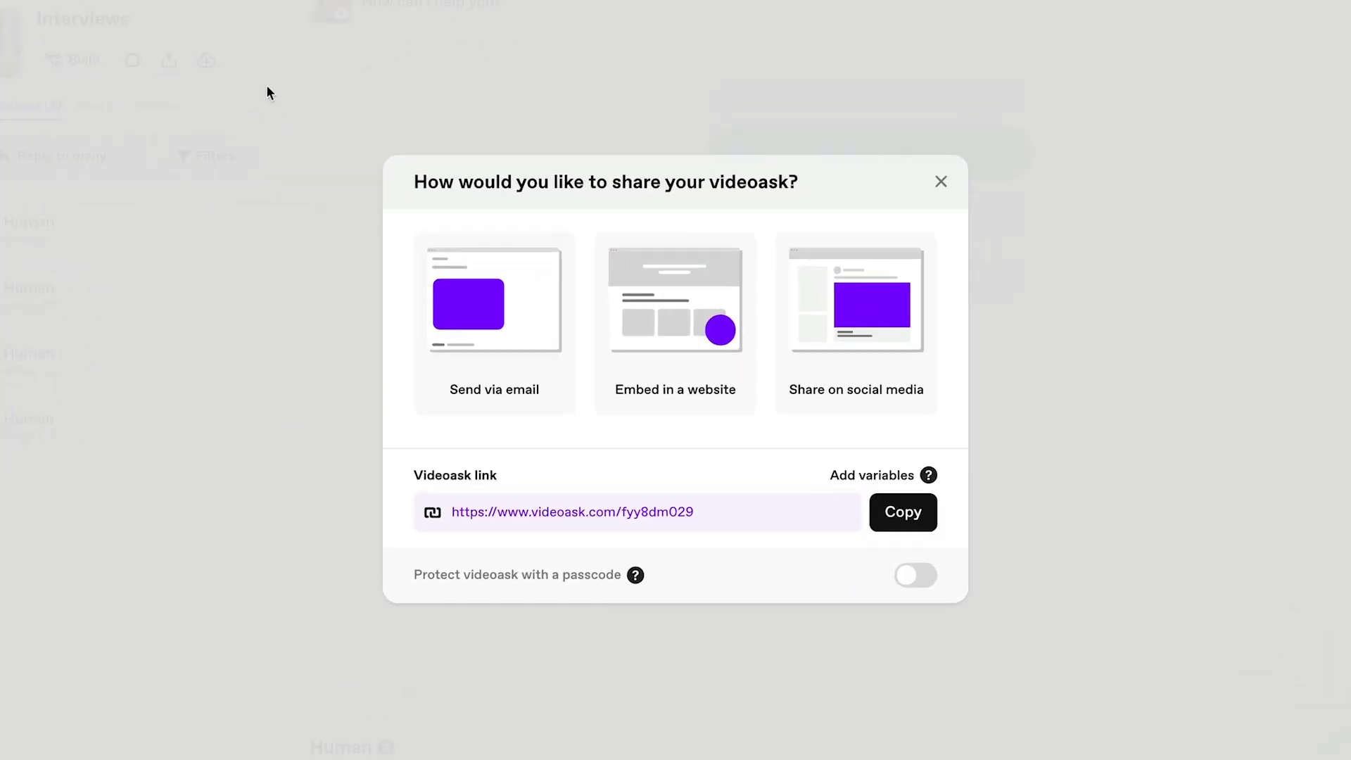
click(675, 324)
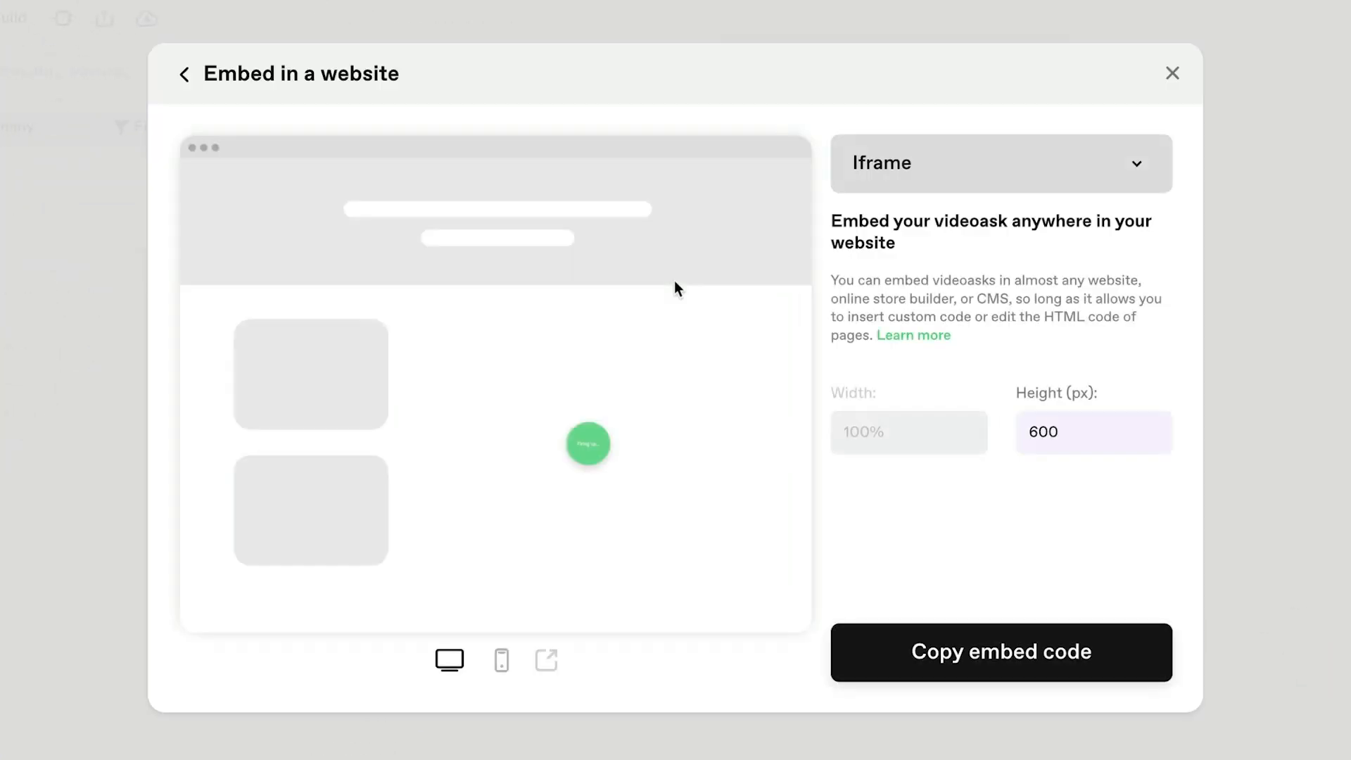
click(999, 164)
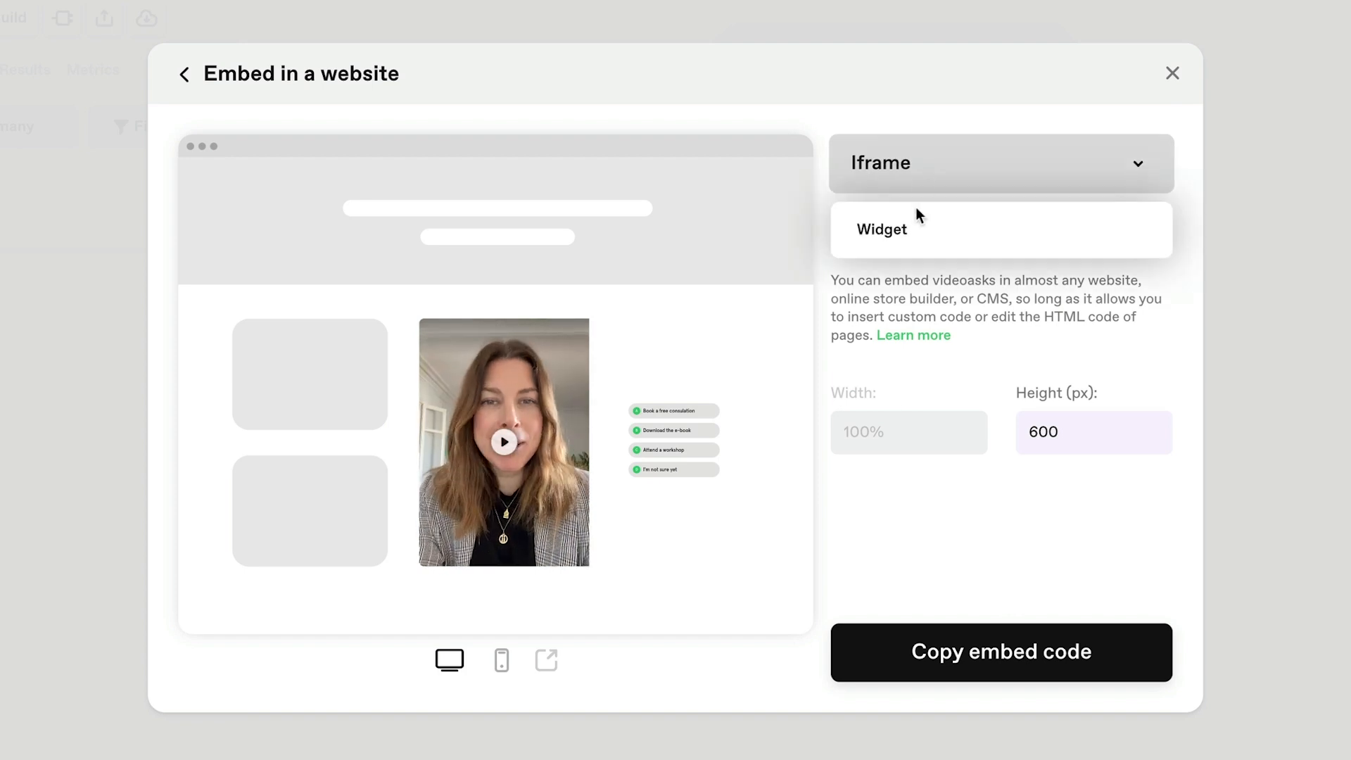
click(882, 228)
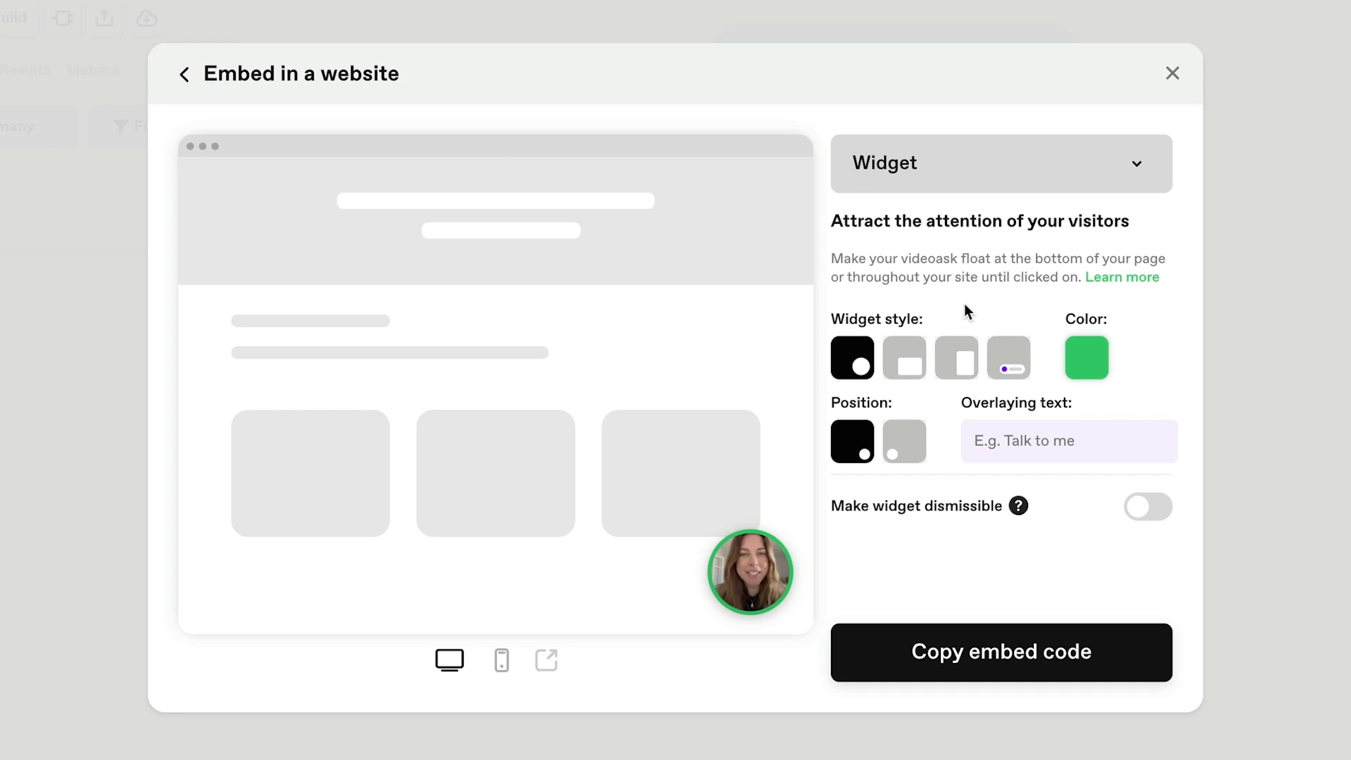
Style the widget as a tall thumbnail, teal #33a8a0, overlay 'How can I help?', dismissible.
click(957, 358)
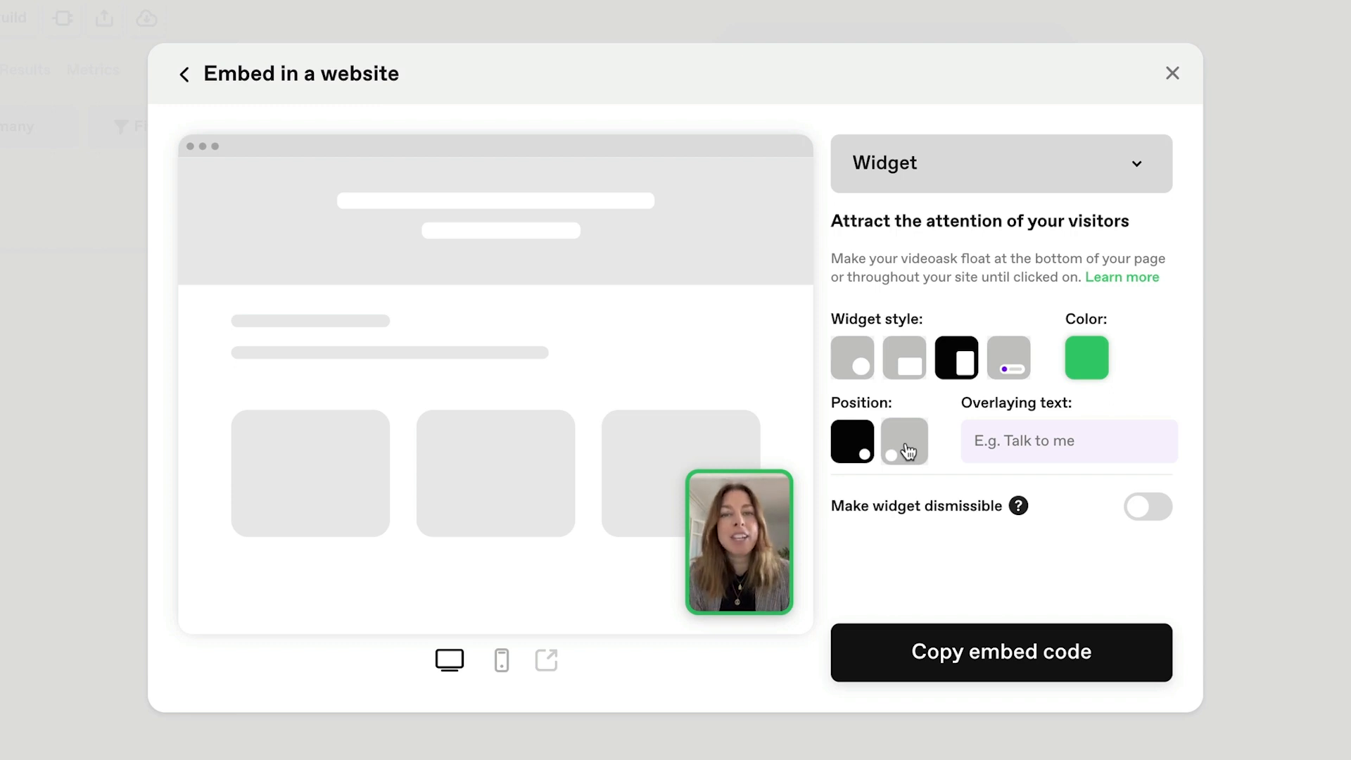
text(H)
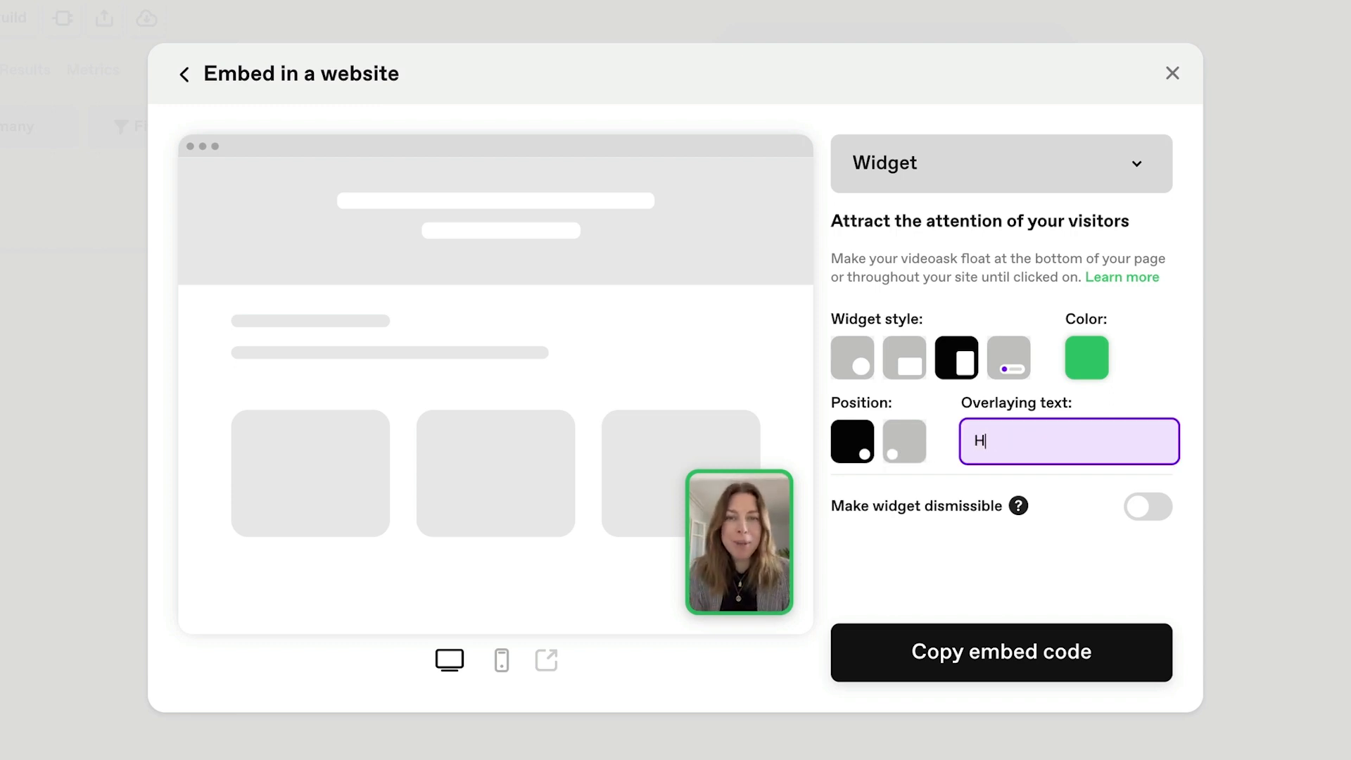
text(How can I help?)
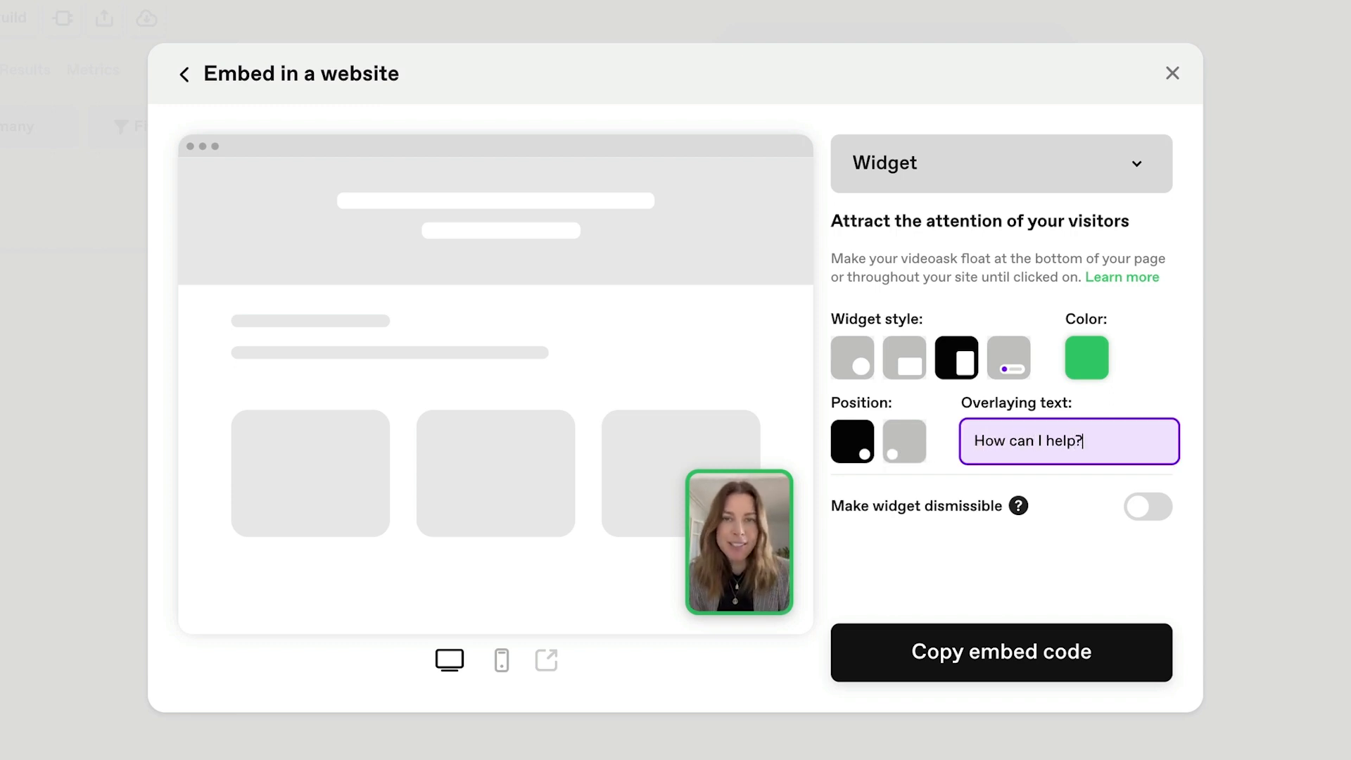
click(1086, 357)
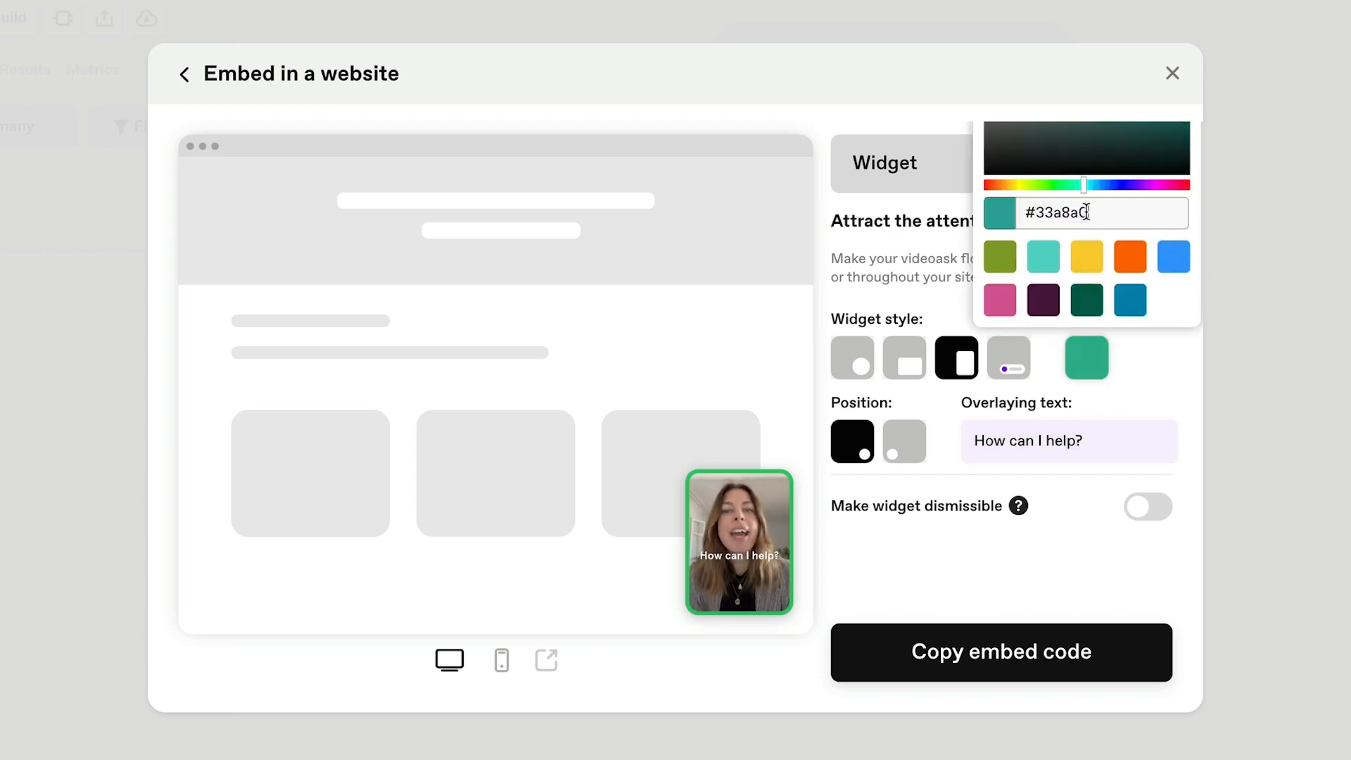
click(1133, 356)
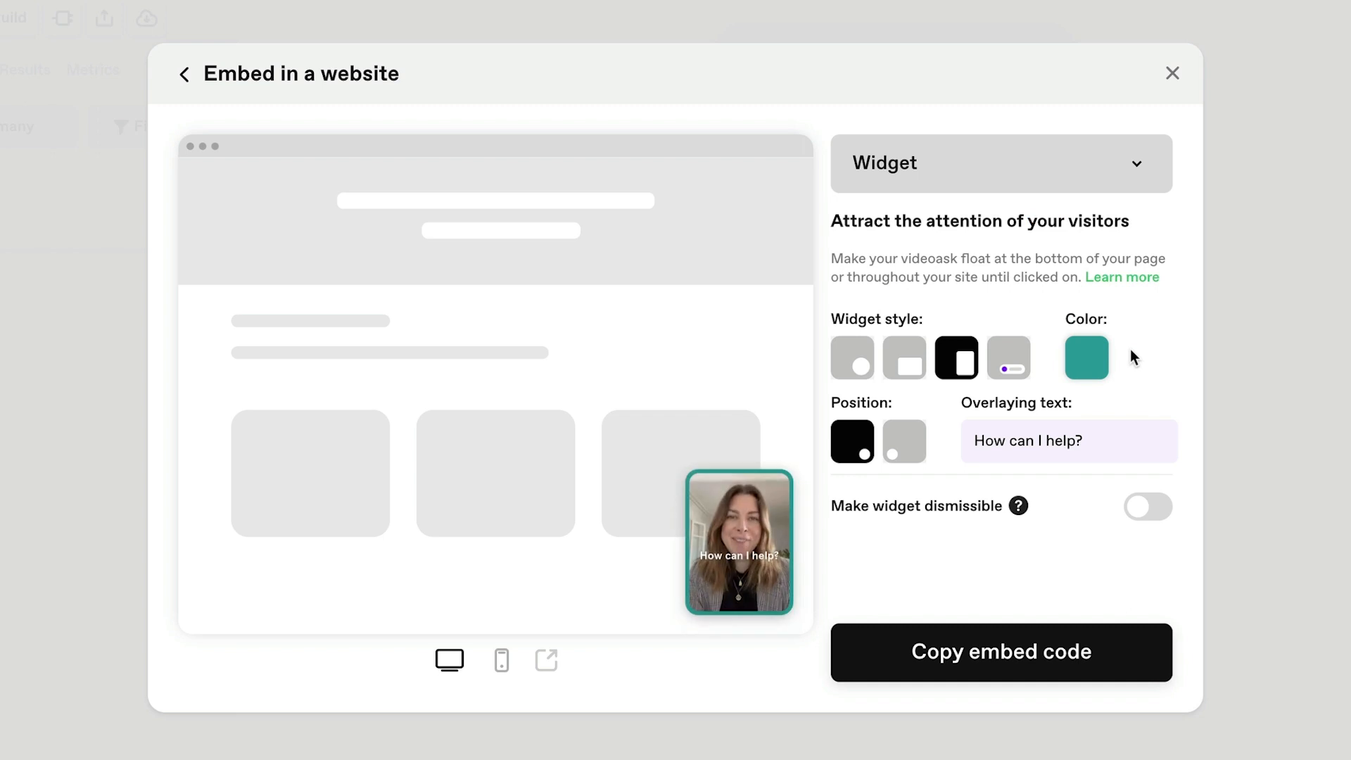
mouse_move(1188, 456)
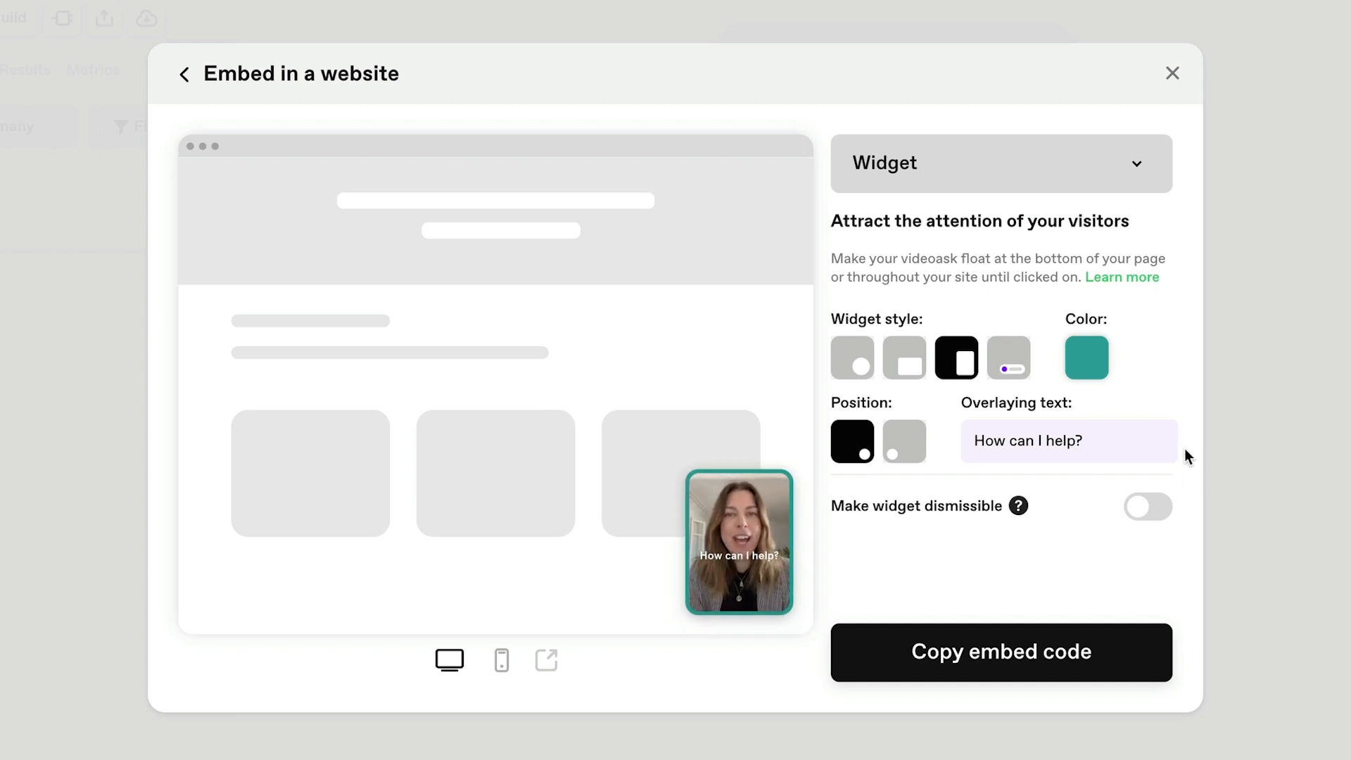
click(1147, 507)
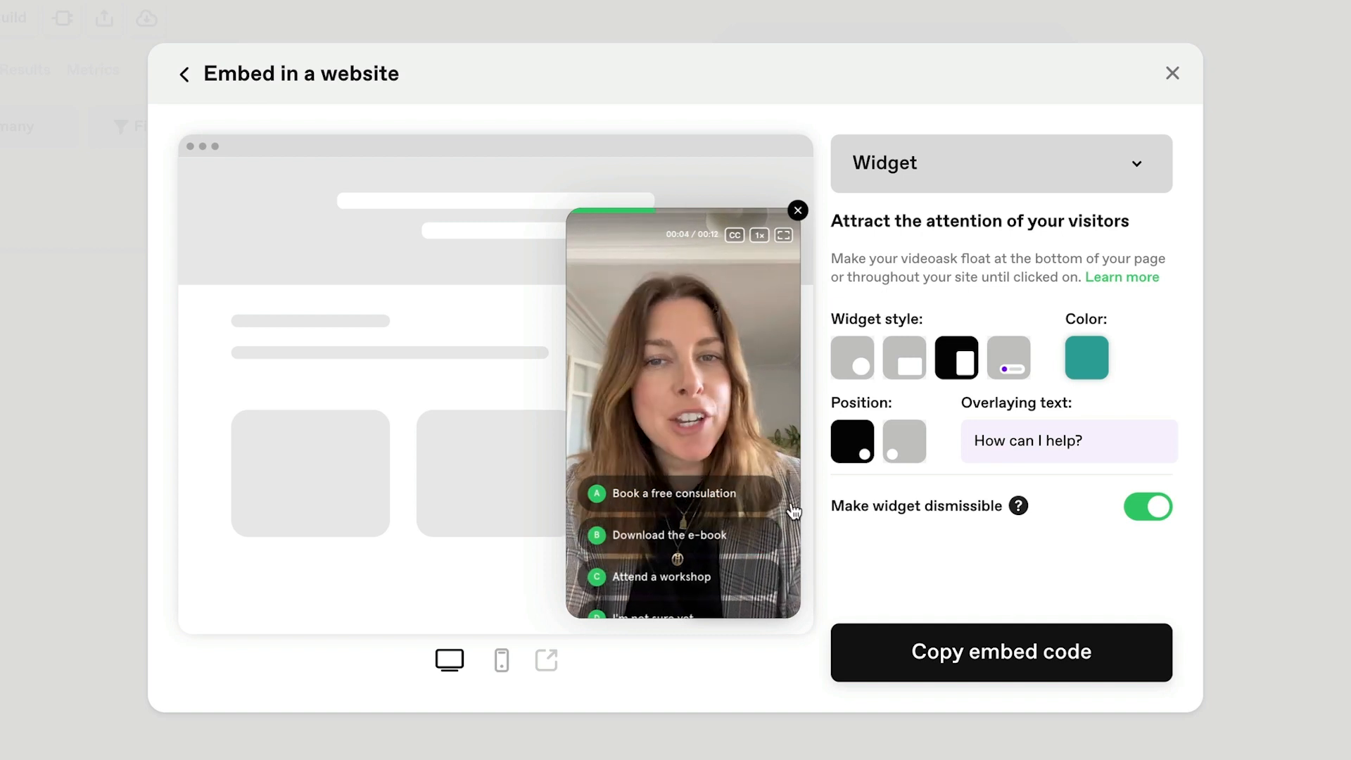
Test the teal widget in the preview and copy its embed code.
click(797, 209)
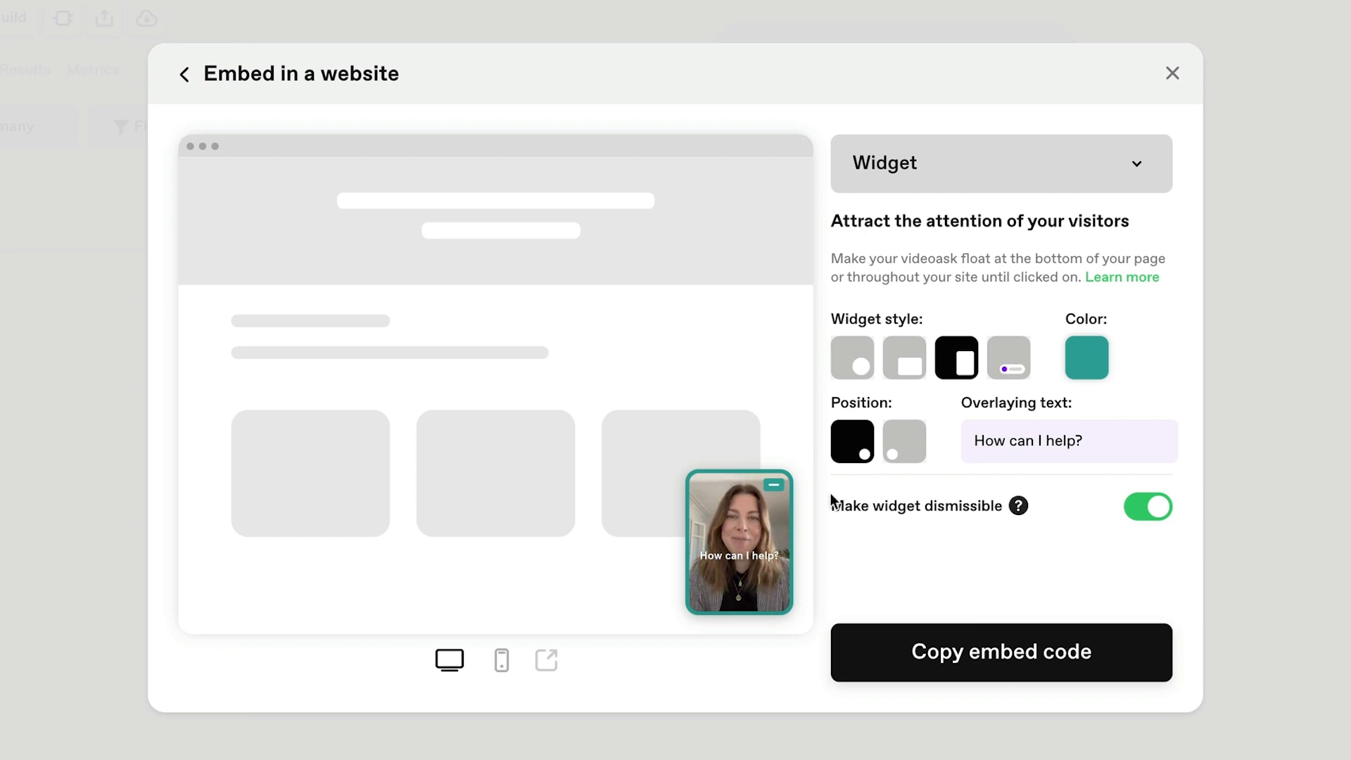
click(1000, 651)
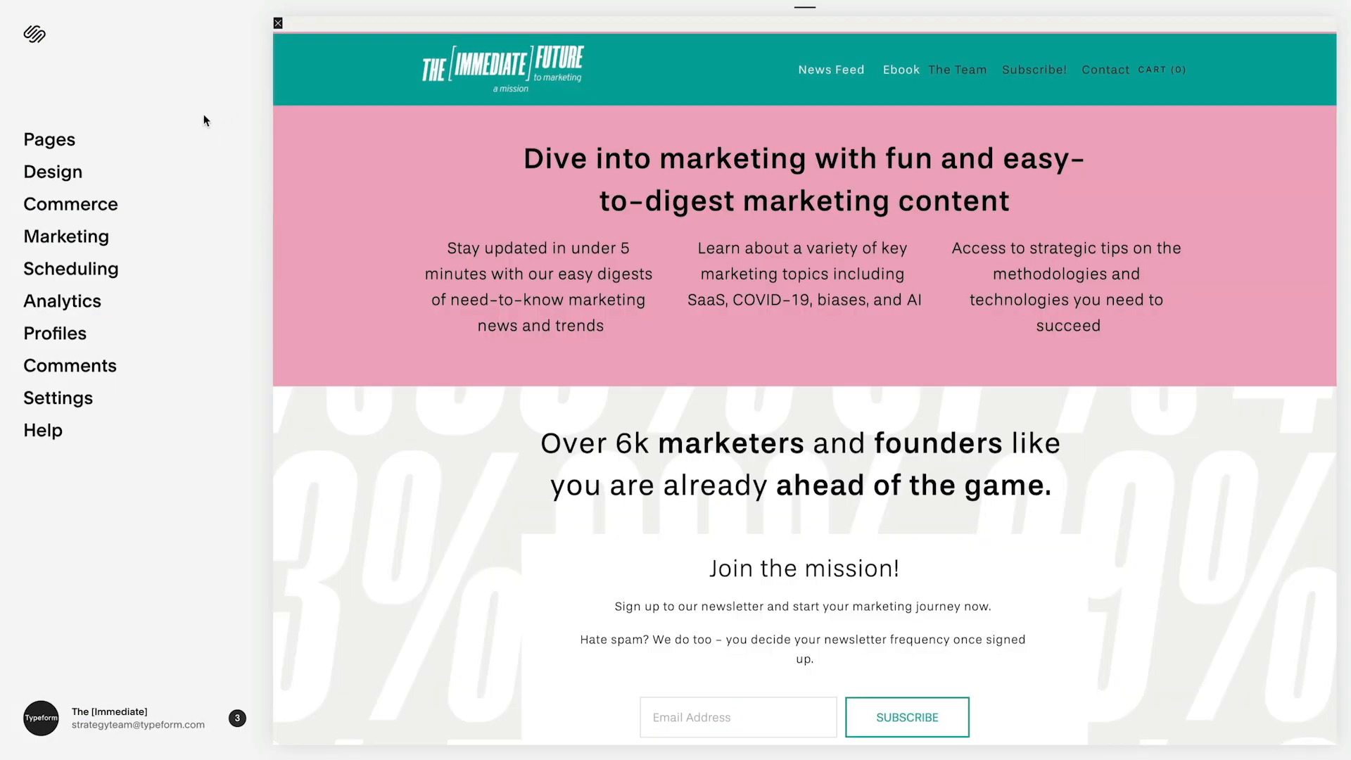
Paste the widget code into the Homepage's Advanced header code injection and save.
click(50, 140)
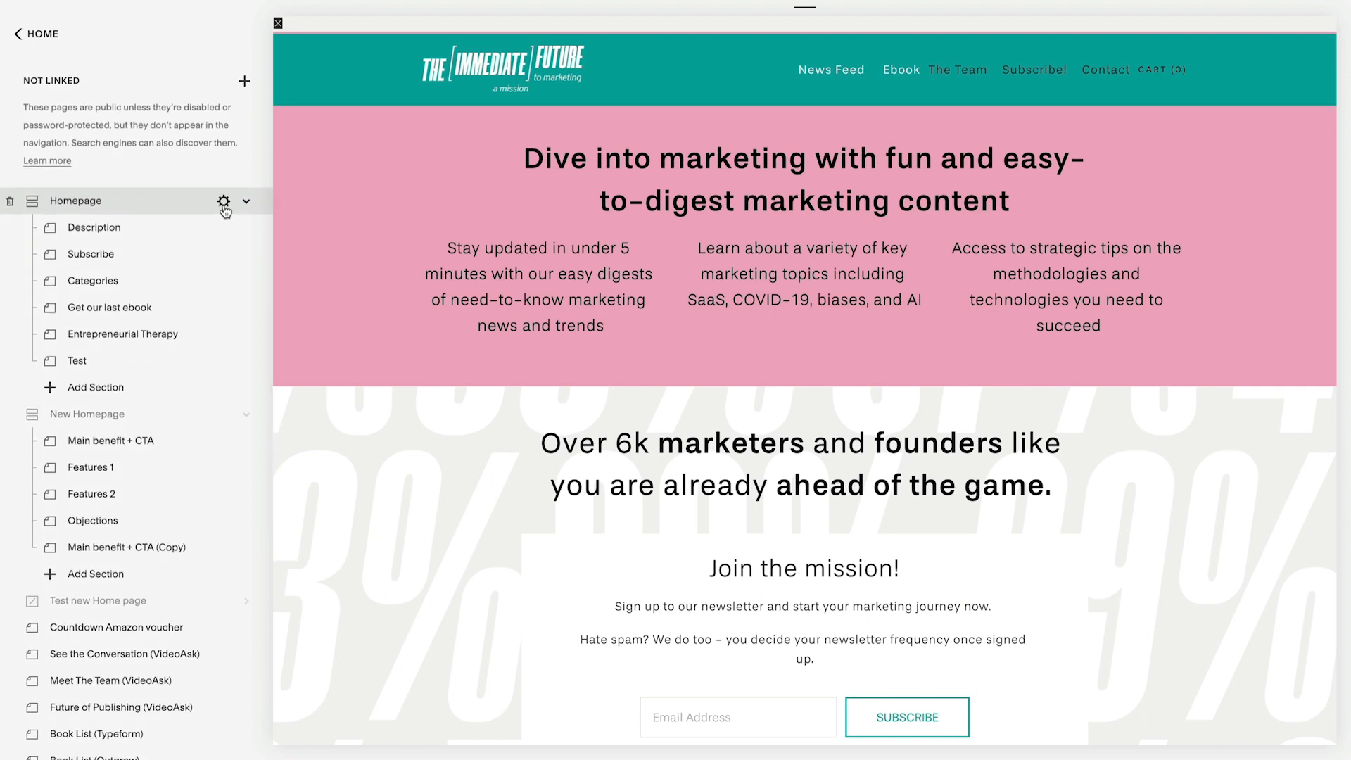
click(224, 201)
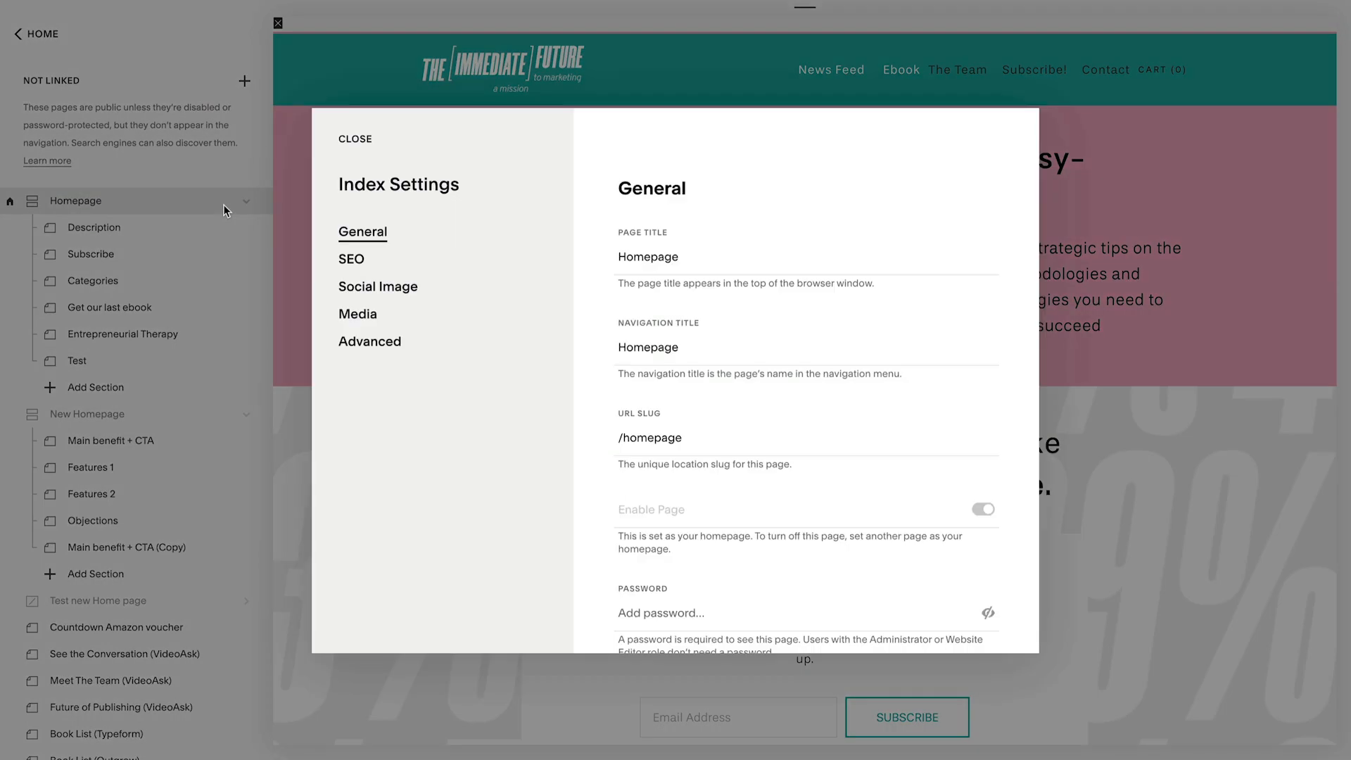
click(369, 340)
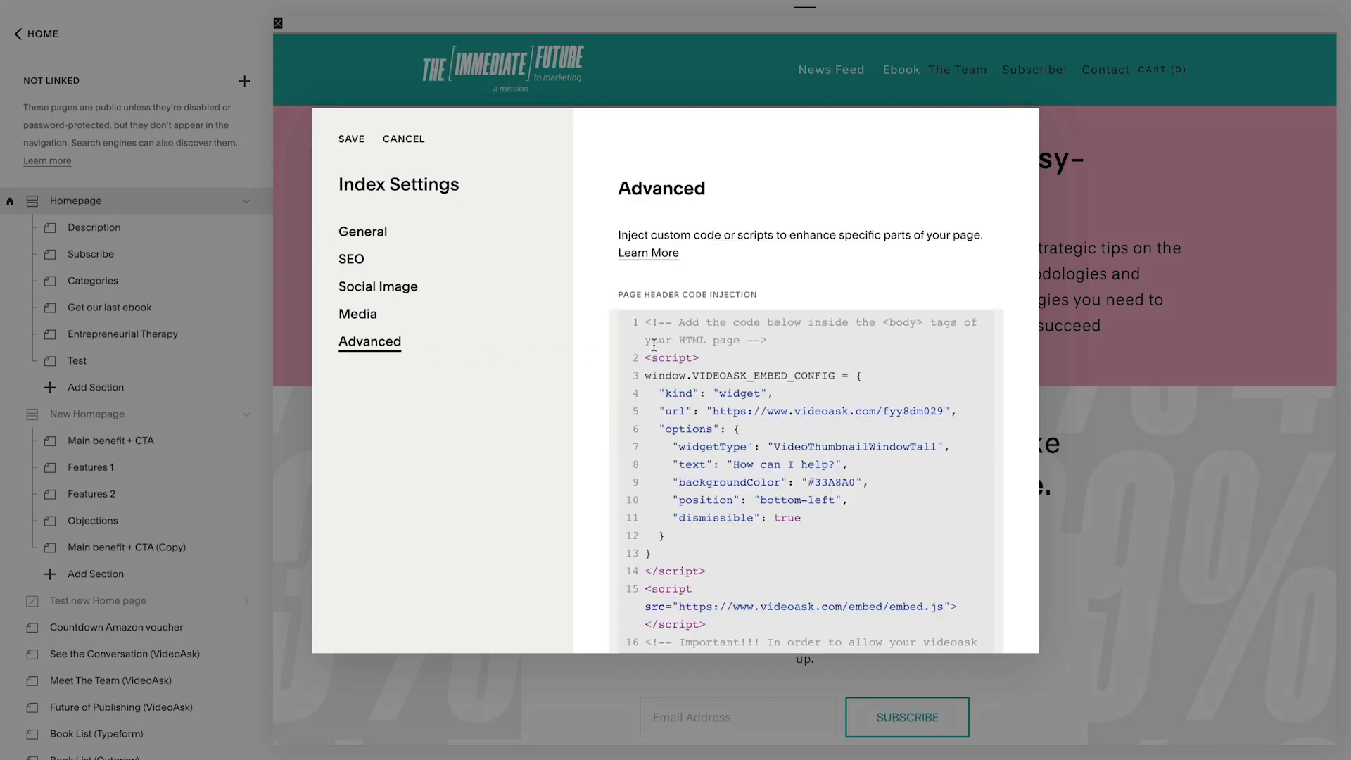
mouse_move(551, 281)
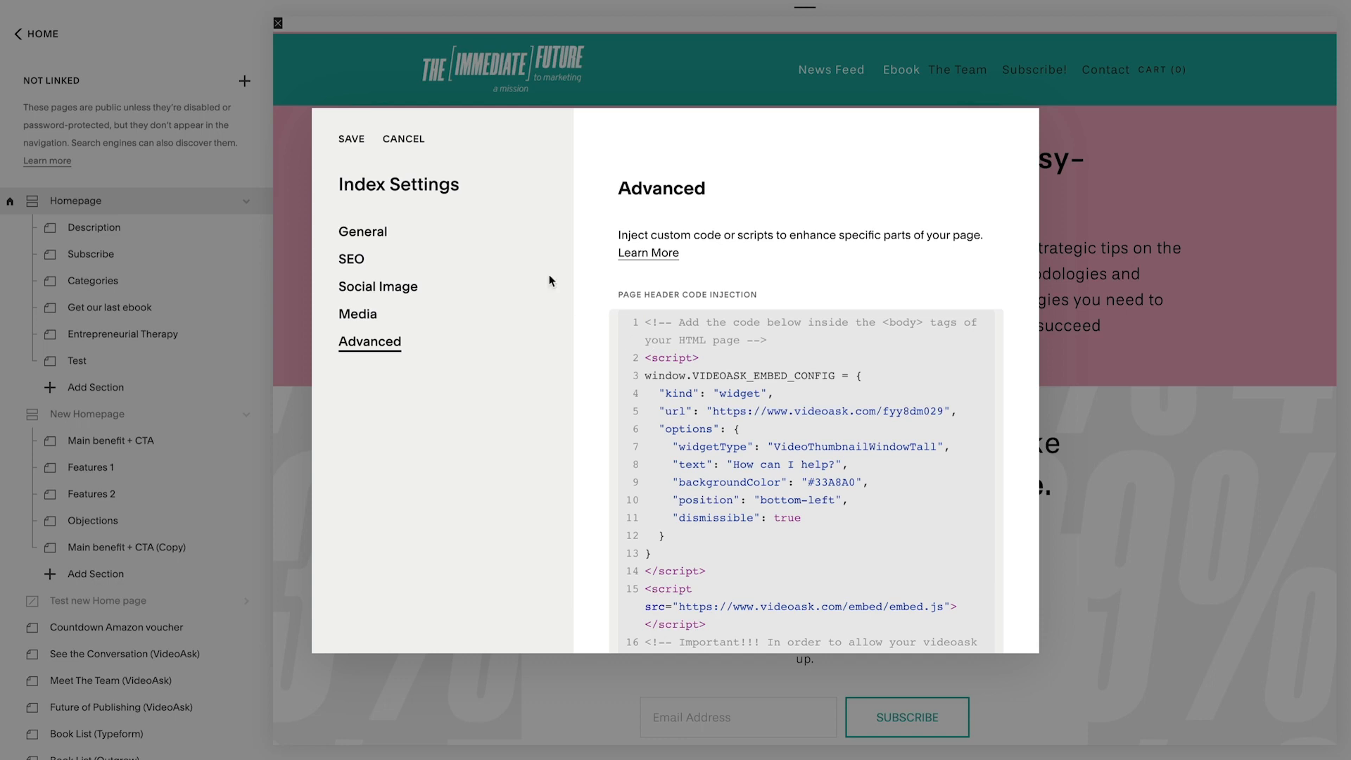
click(350, 139)
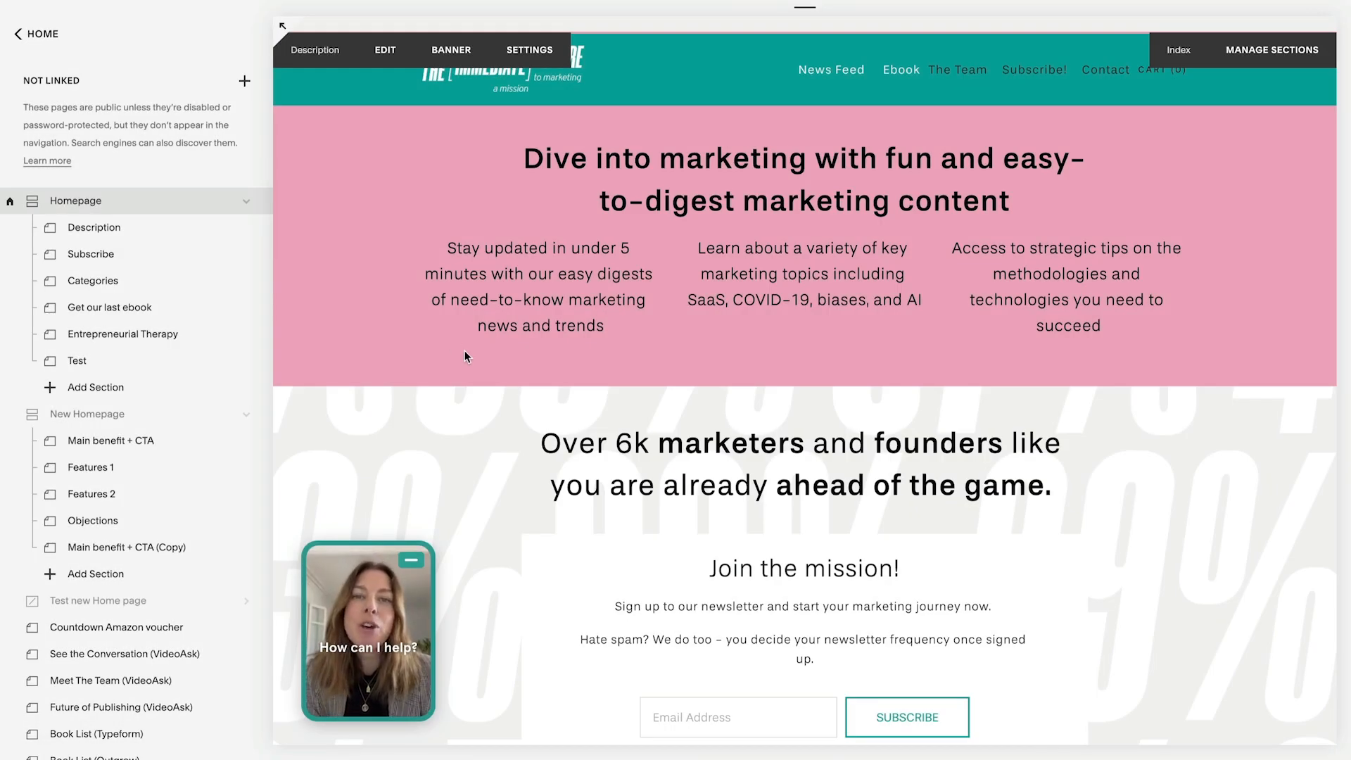
click(365, 629)
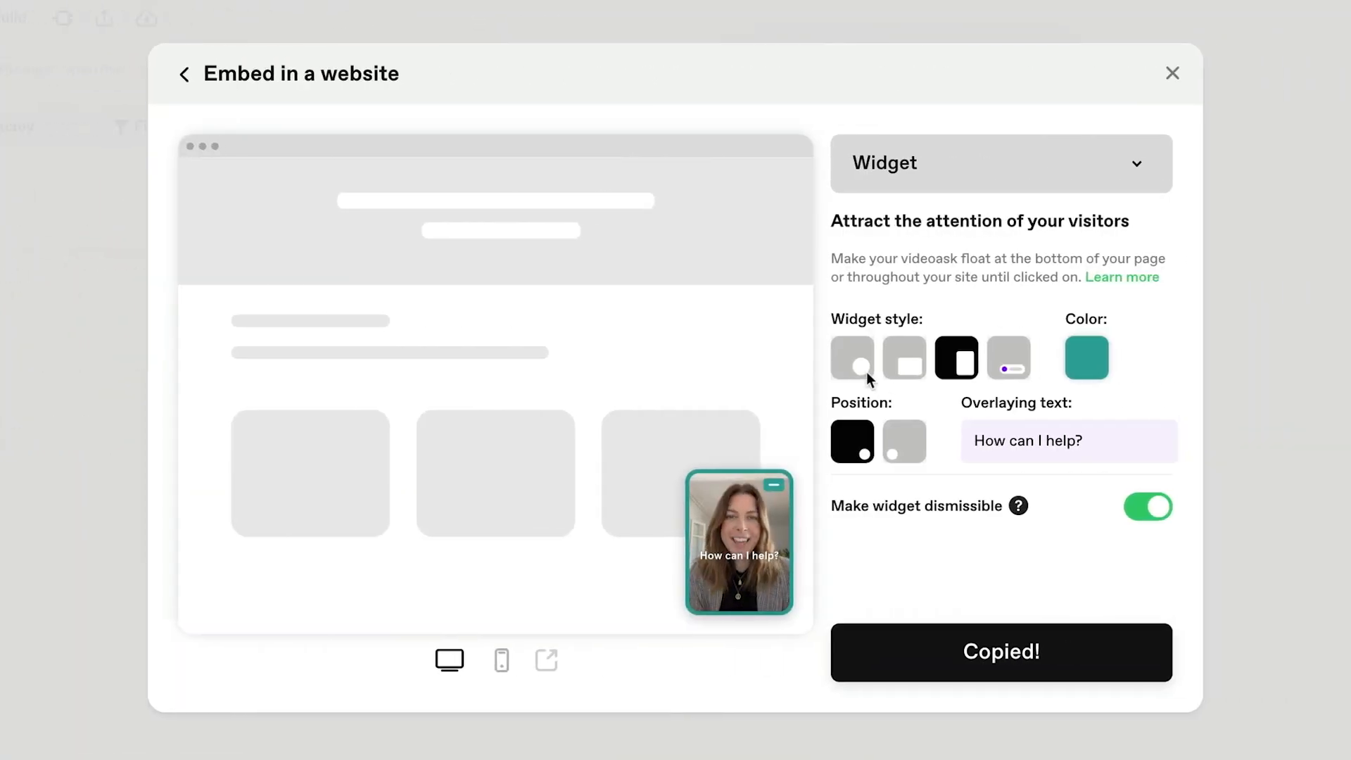
Change the widget thumbnail style, recopy the code and save it into the homepage injection.
click(852, 357)
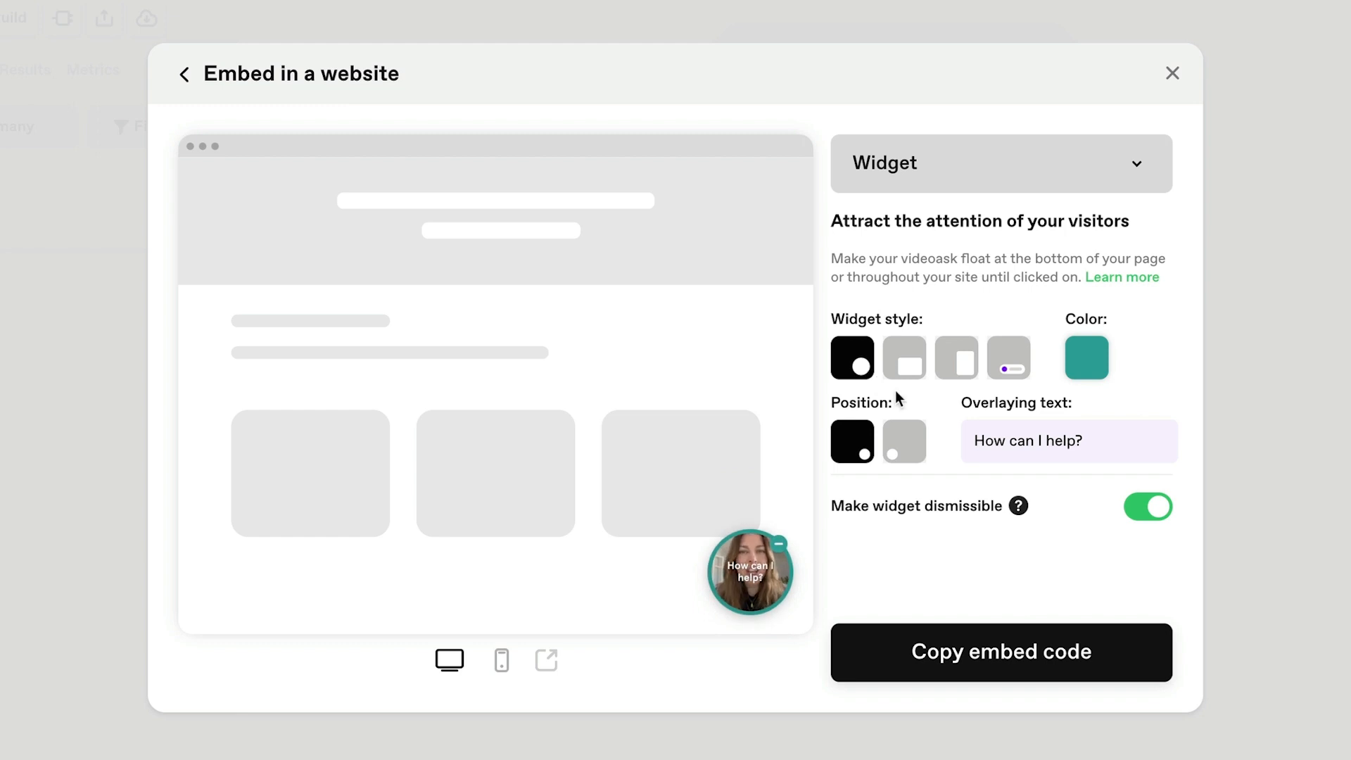
click(1001, 652)
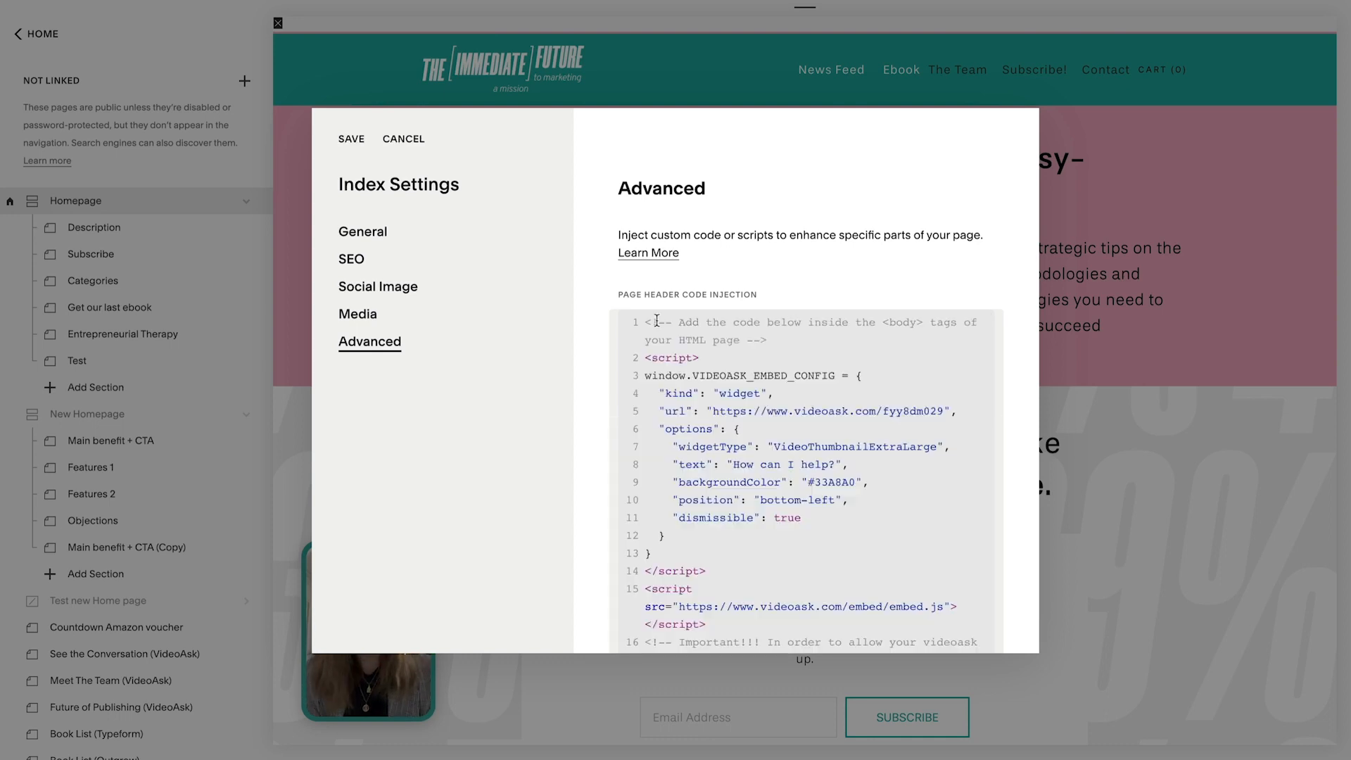
click(350, 140)
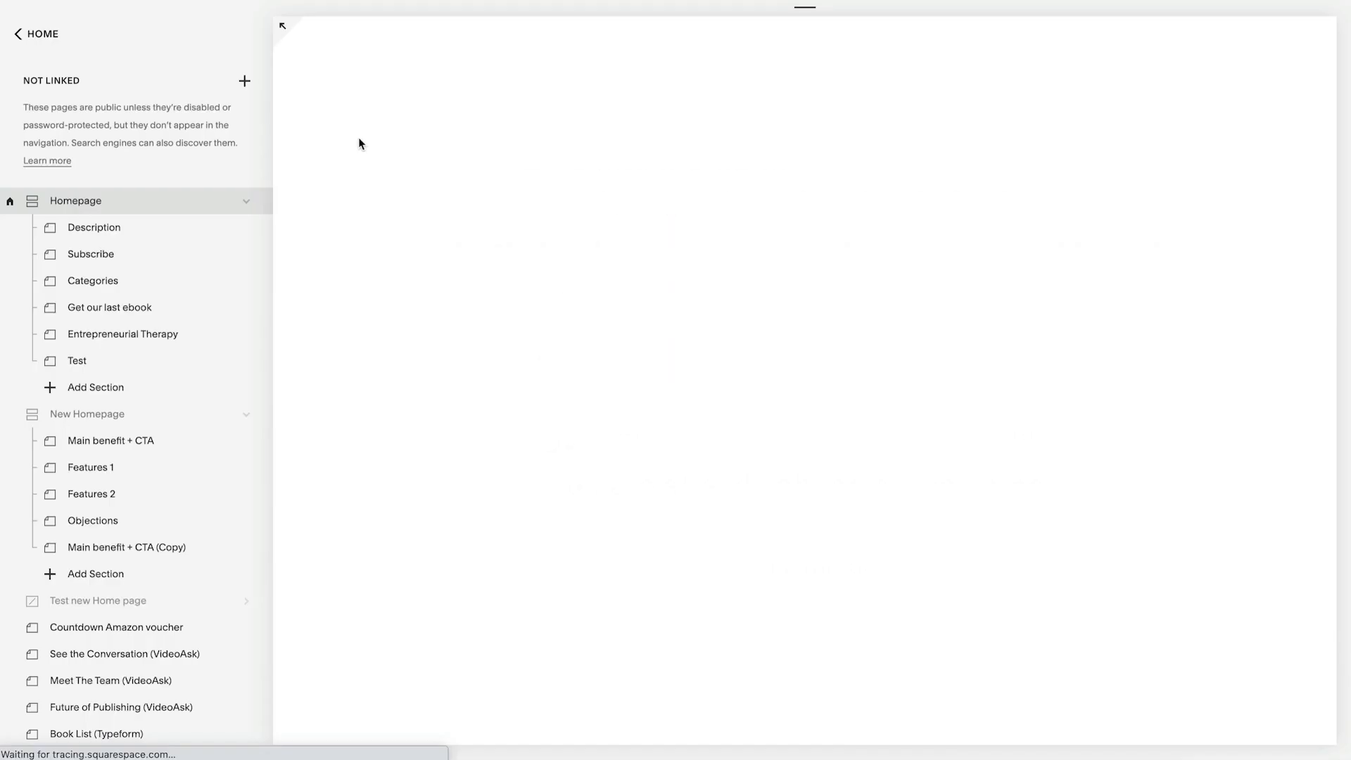